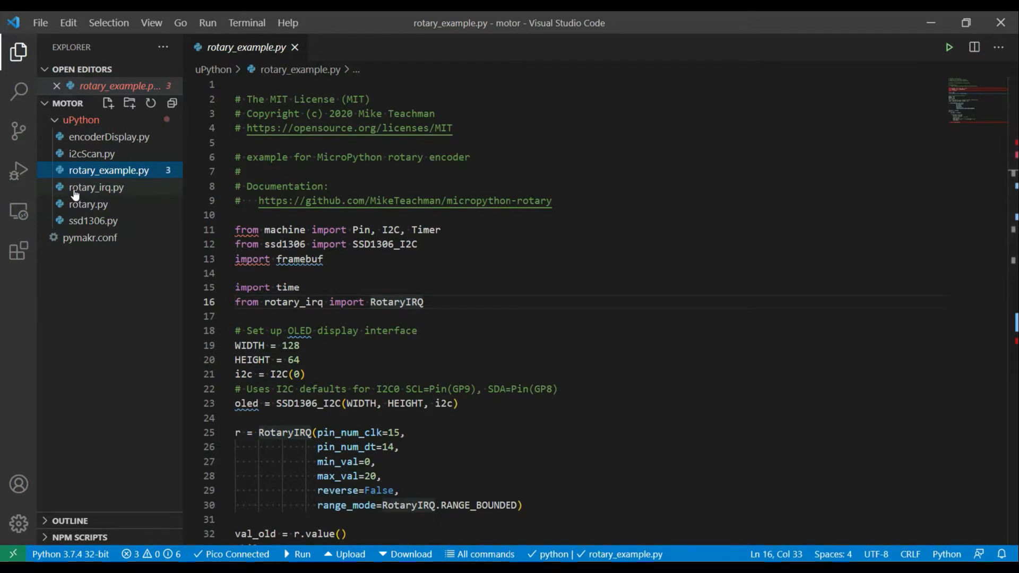
mouse_move(88, 204)
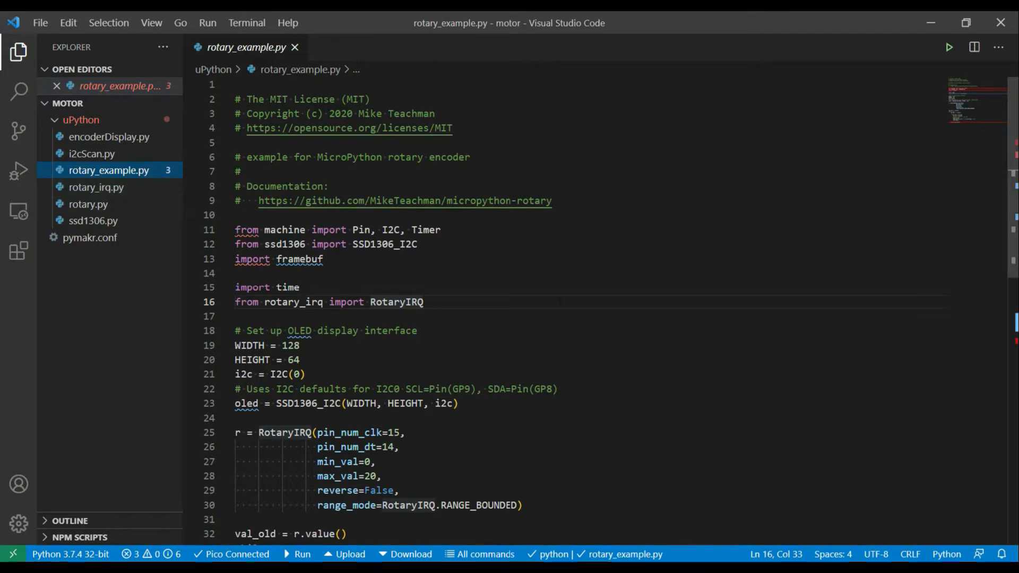
Scroll through L298.py to review the forward, reverse, stop methods and the speedToU16 helper.
scroll(down, 3)
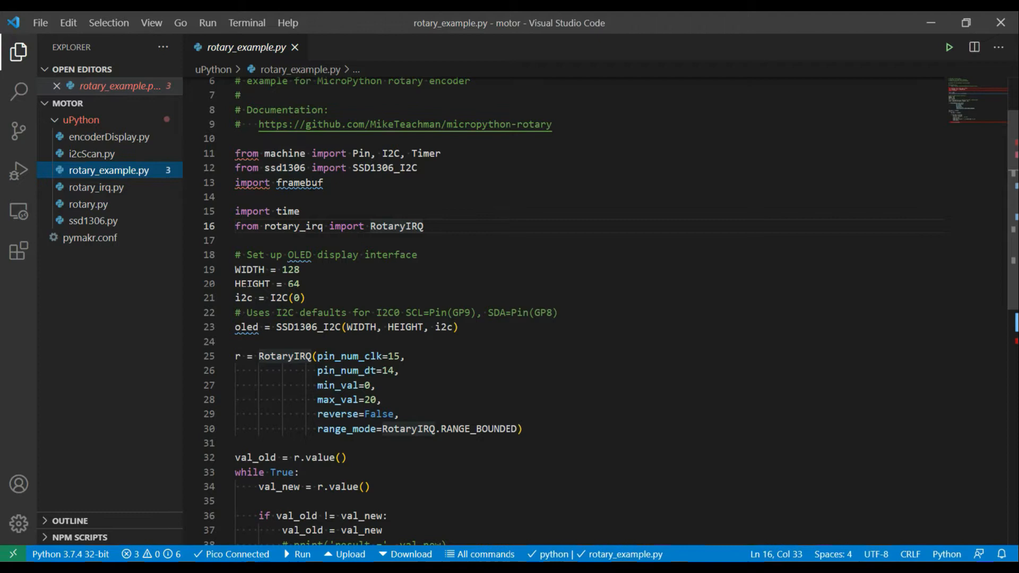
scroll(down, 3)
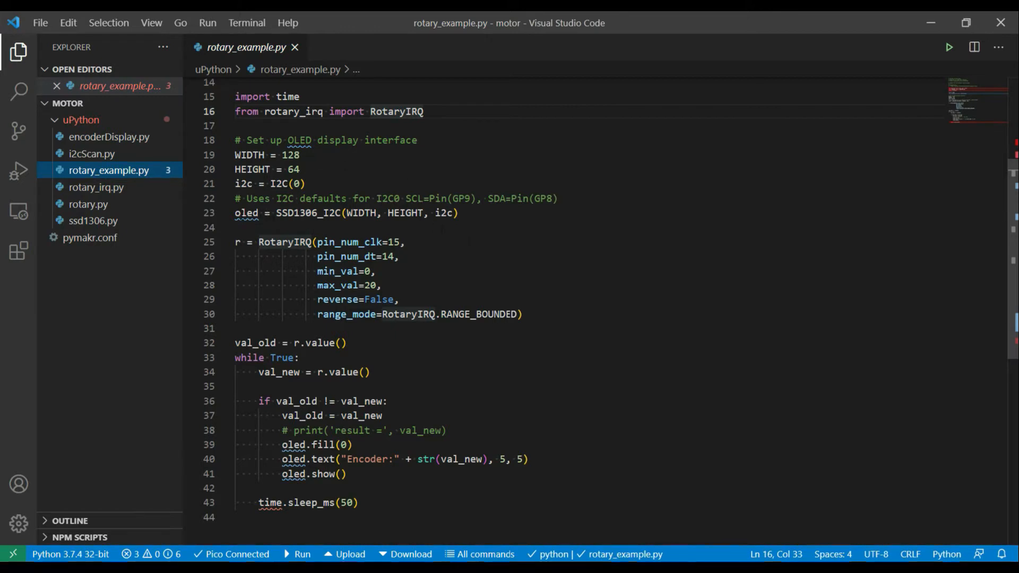
scroll(down, 3)
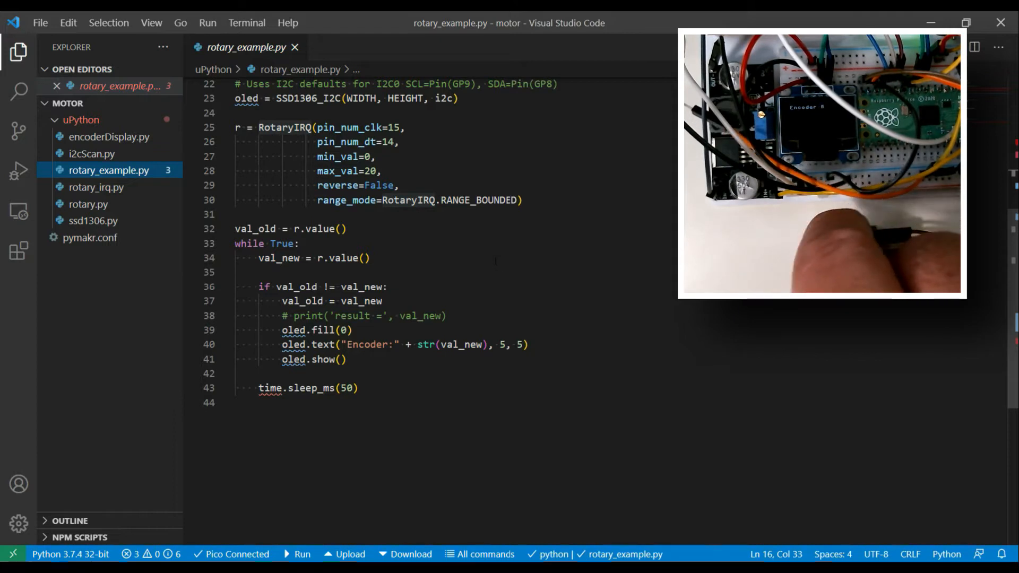
scroll(down, 3)
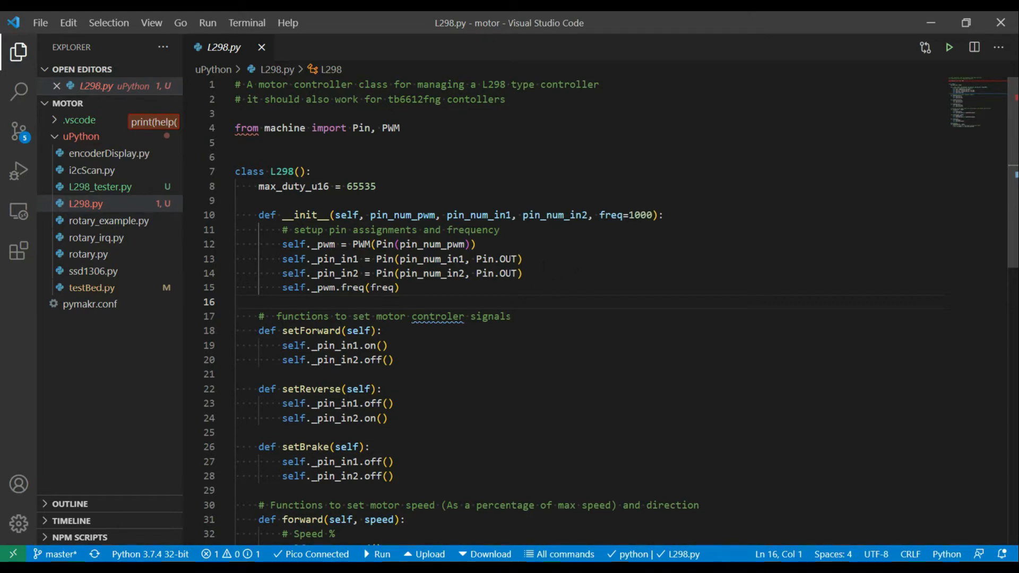
mouse_move(209, 241)
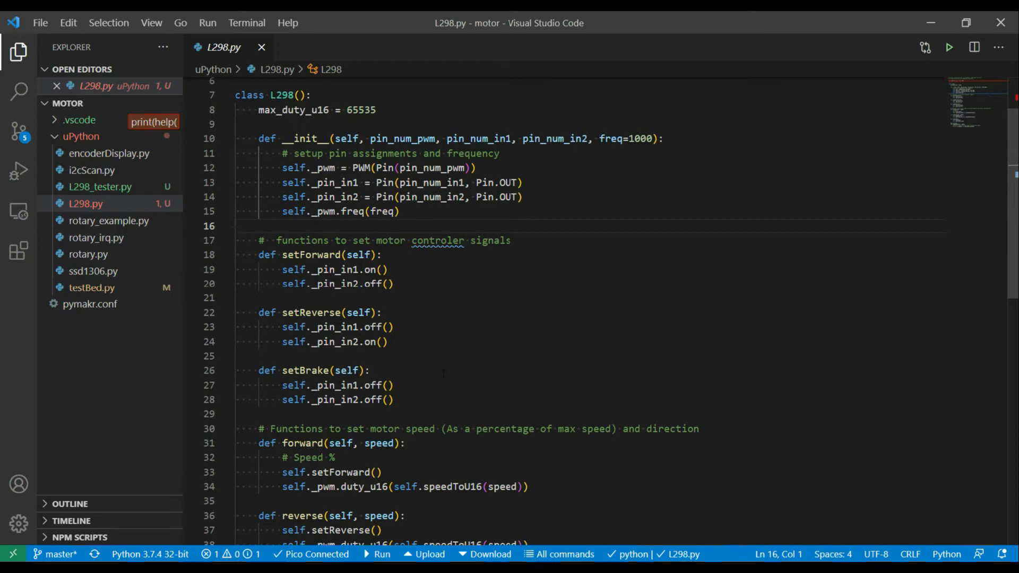
scroll(down, 3)
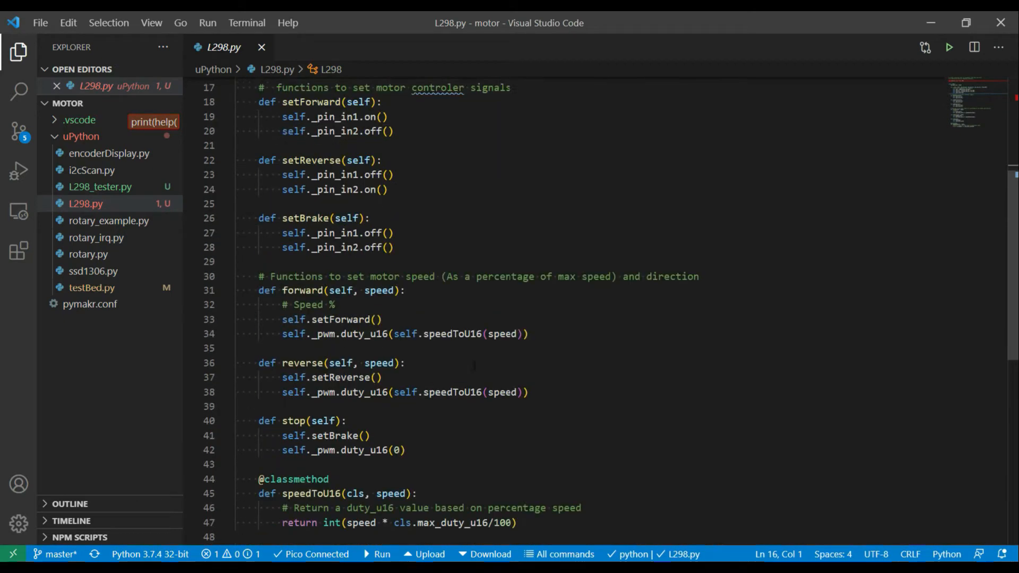
scroll(down, 3)
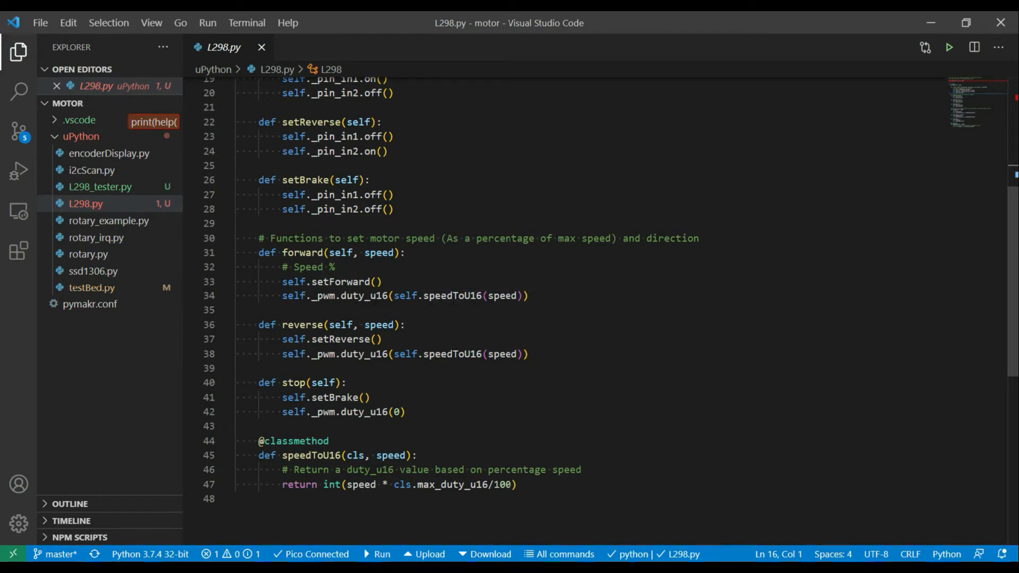
mouse_move(502, 295)
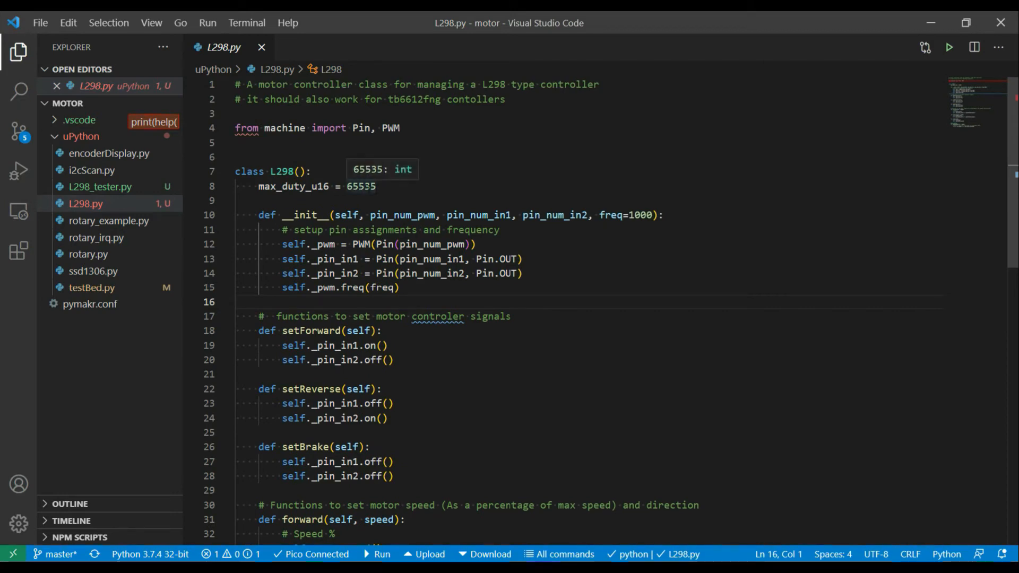
scroll(down, 3)
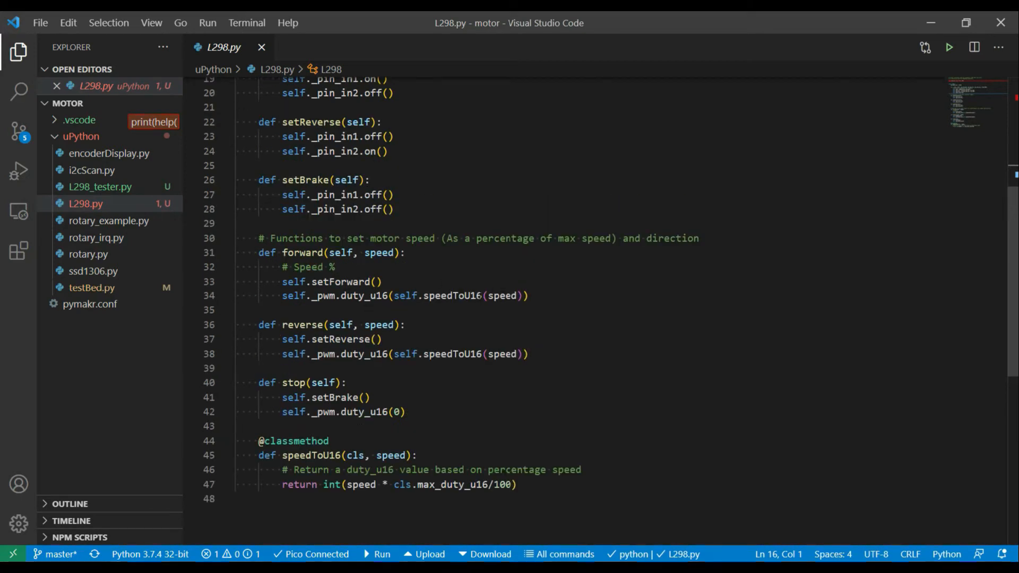
mouse_move(510, 296)
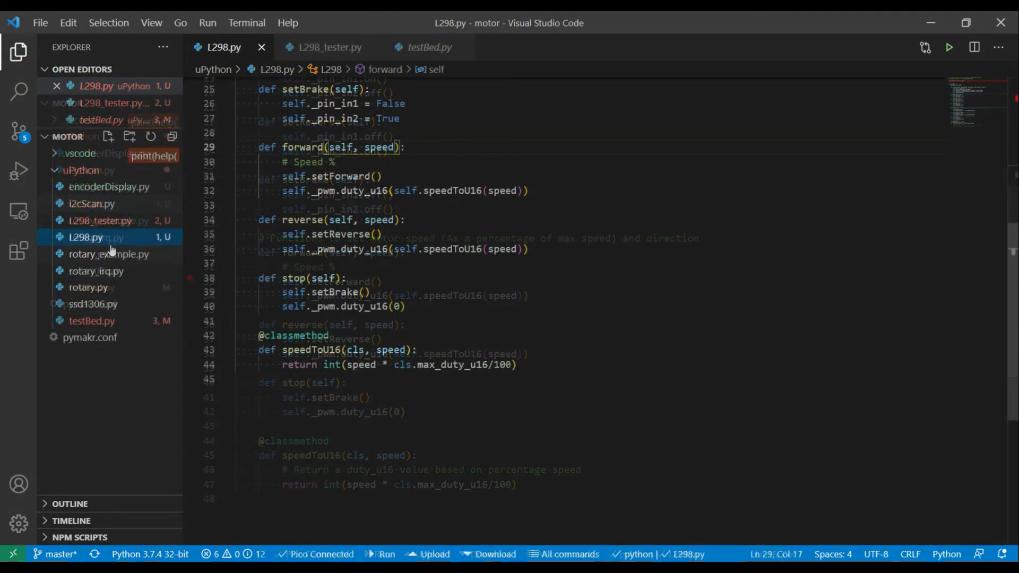
Switch to L298_tester.py and scroll to the setSpeed function and the speed-stepping while loop.
click(327, 47)
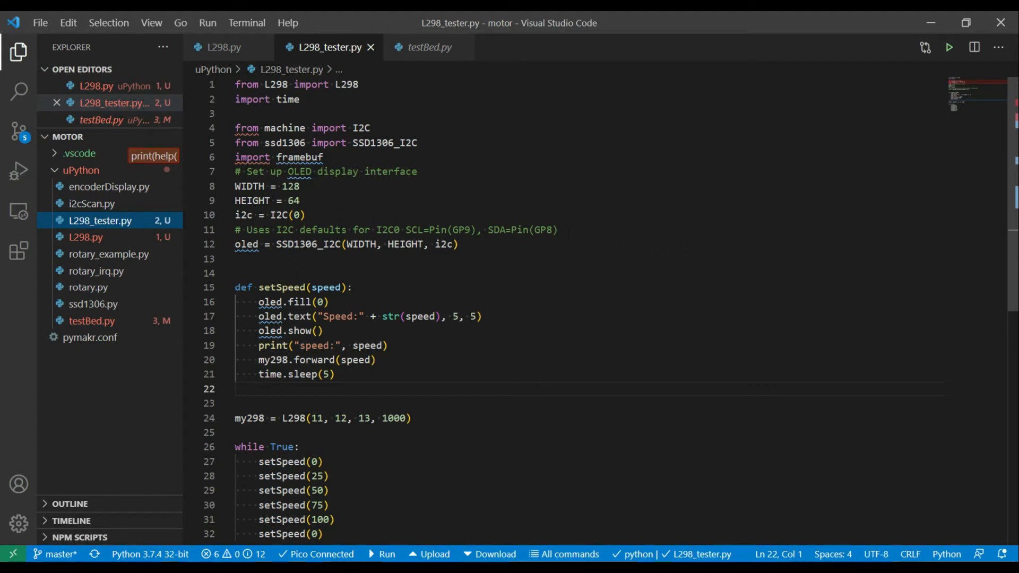
scroll(down, 3)
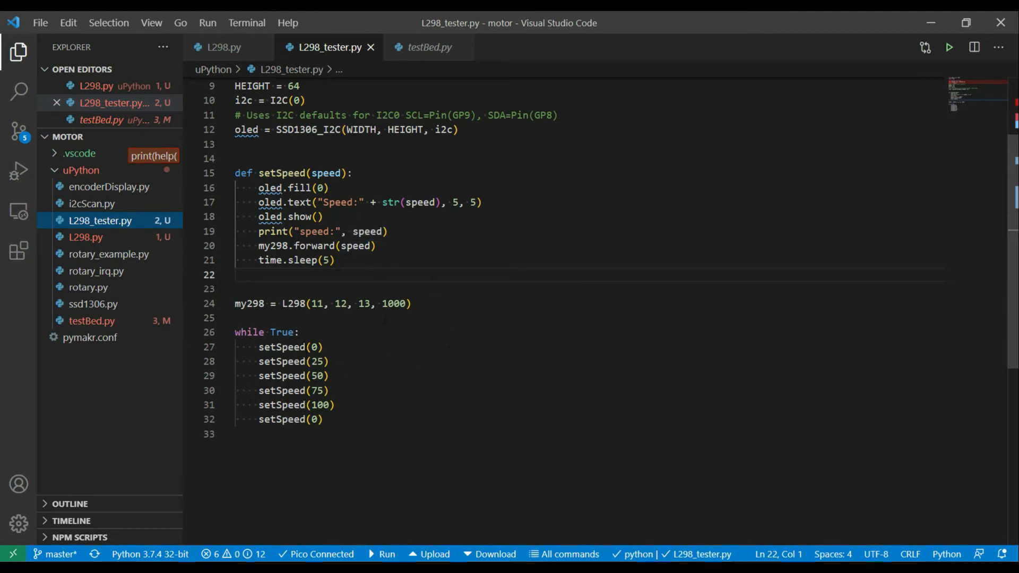
scroll(down, 3)
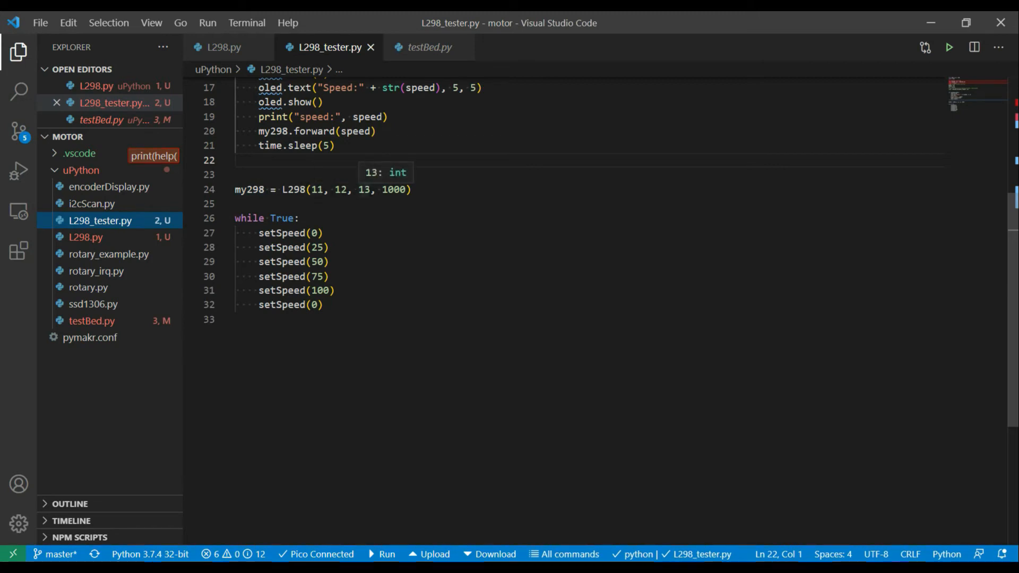
mouse_move(395, 190)
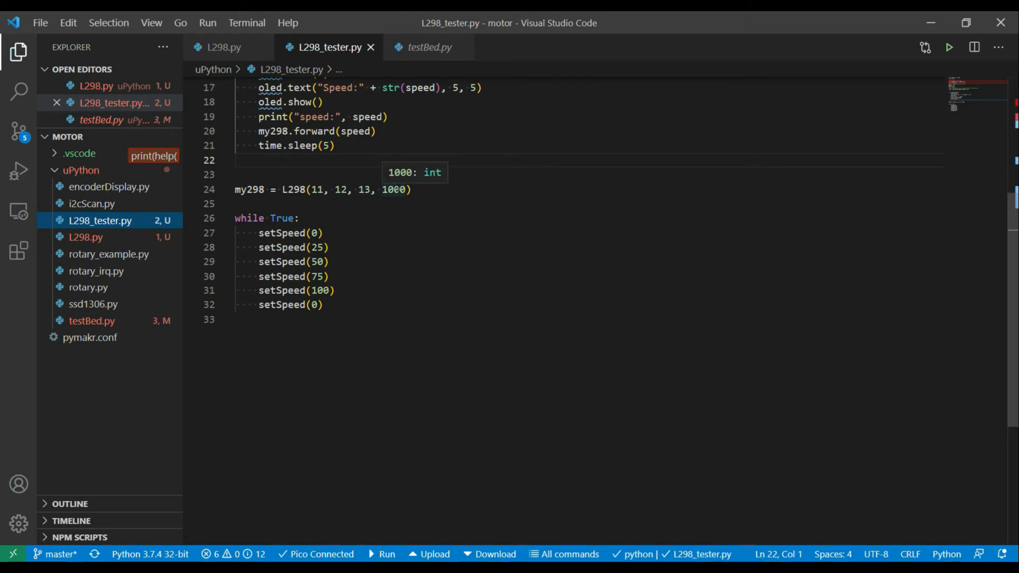
mouse_move(464, 269)
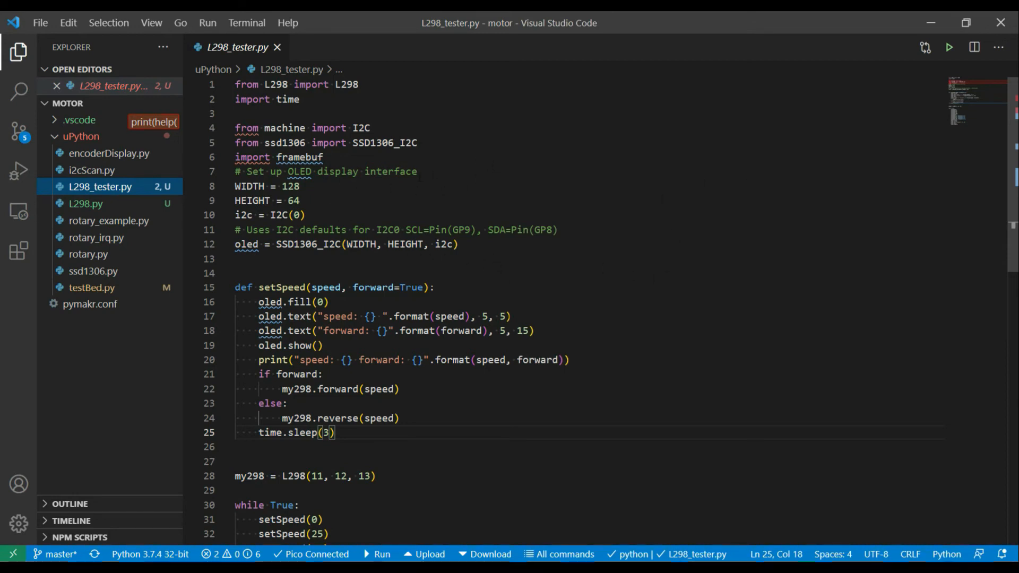
mouse_move(85, 204)
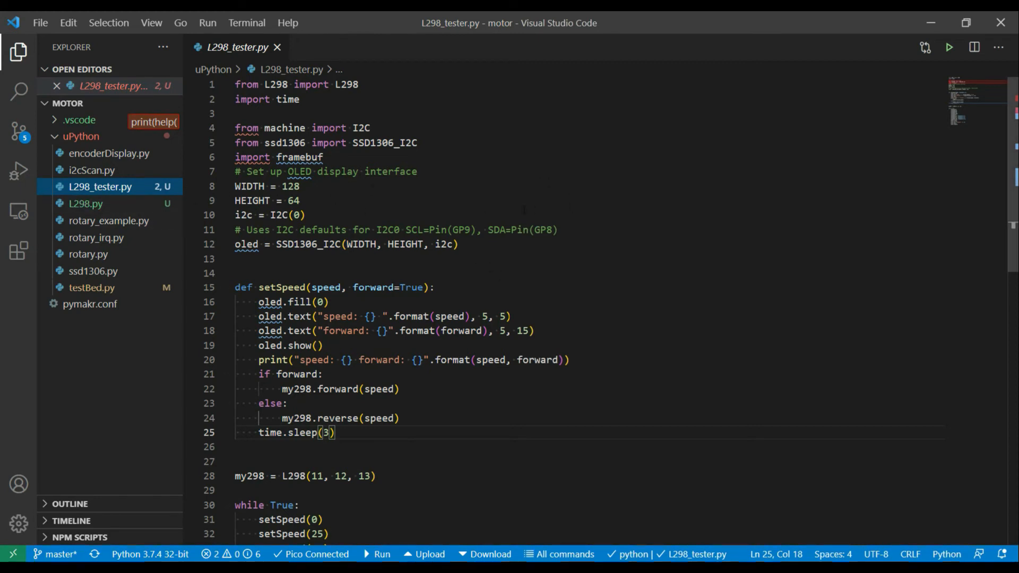
scroll(down, 3)
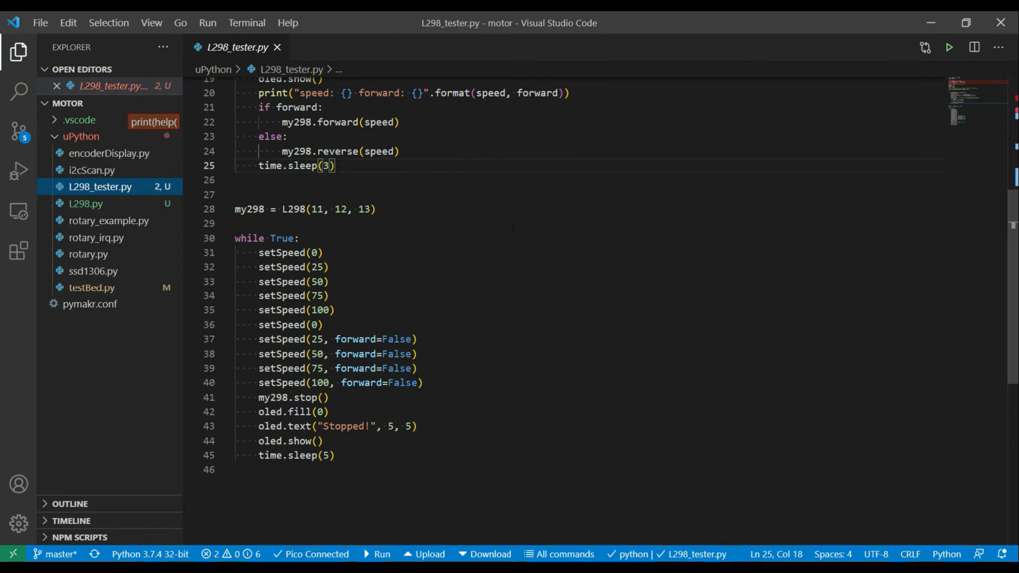
scroll(down, 3)
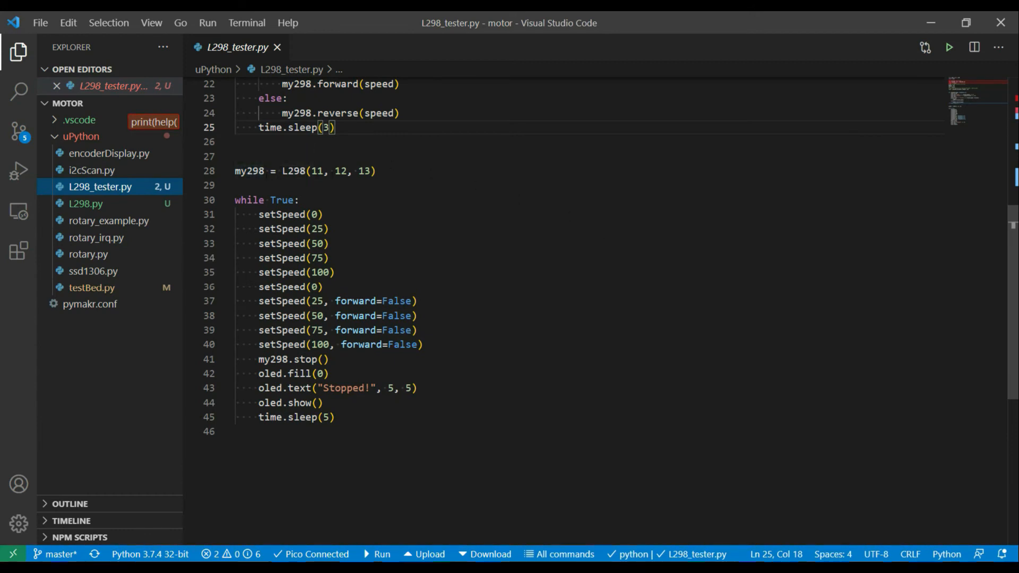
scroll(down, 3)
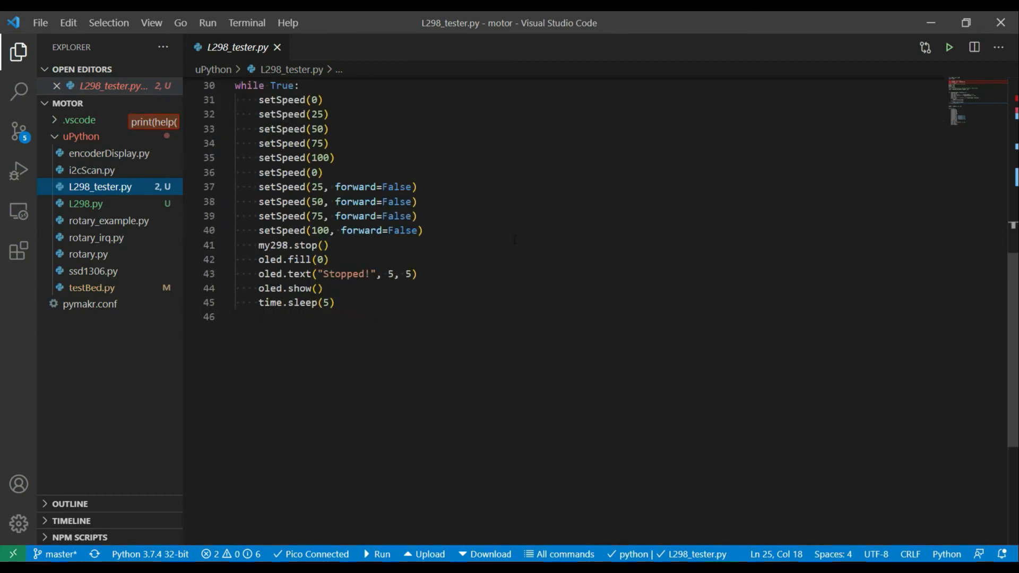